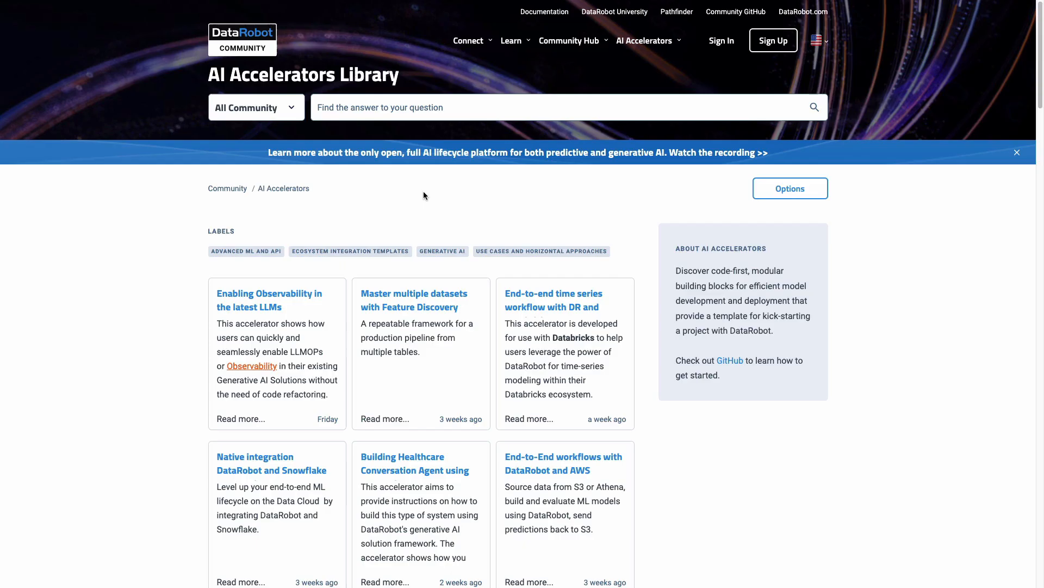
{"action": "mouse_move", "coordinate": [416, 83]}
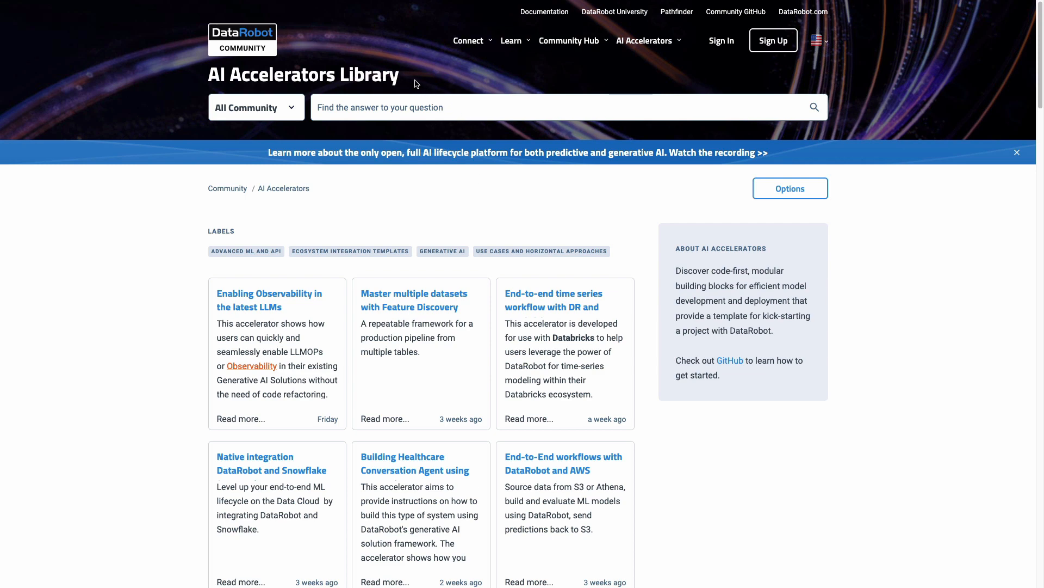
{"action": "mouse_move", "coordinate": [320, 39]}
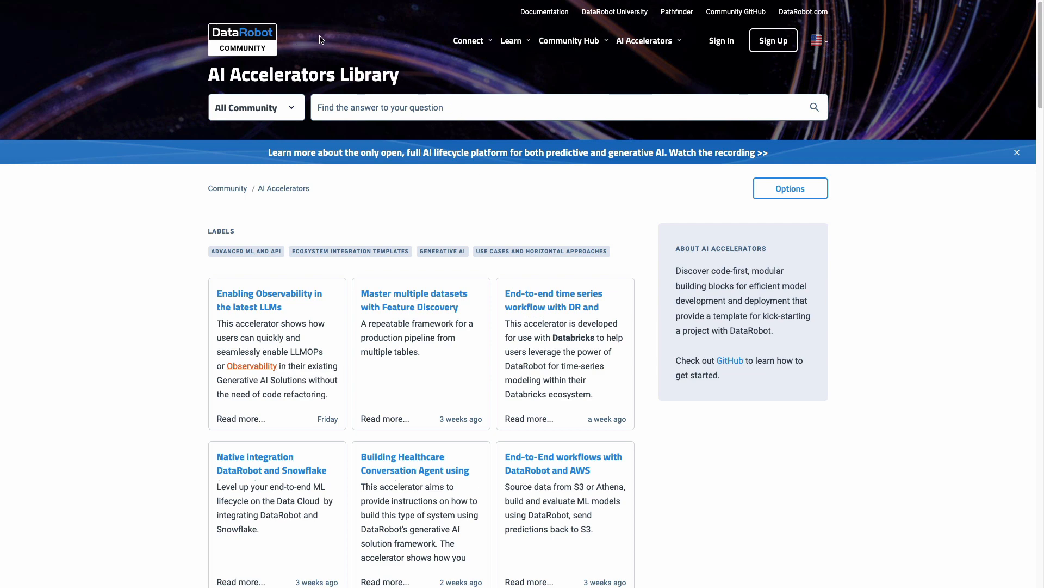
{"action": "mouse_move", "coordinate": [729, 361]}
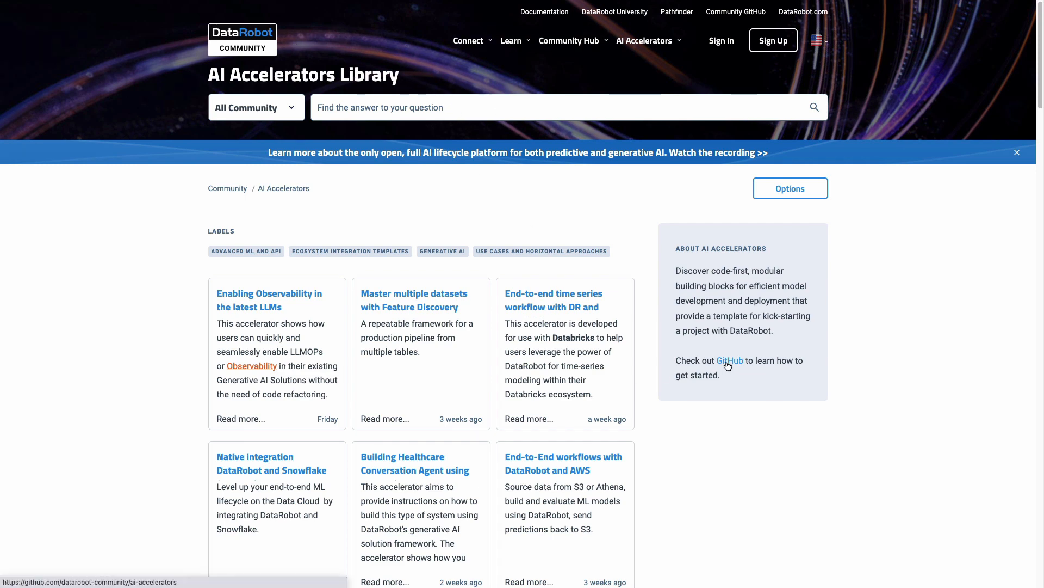
View the ai-accelerators GitHub repository README from the About AI Accelerators panel, down to Getting started
{"action": "left_click", "coordinate": [729, 360]}
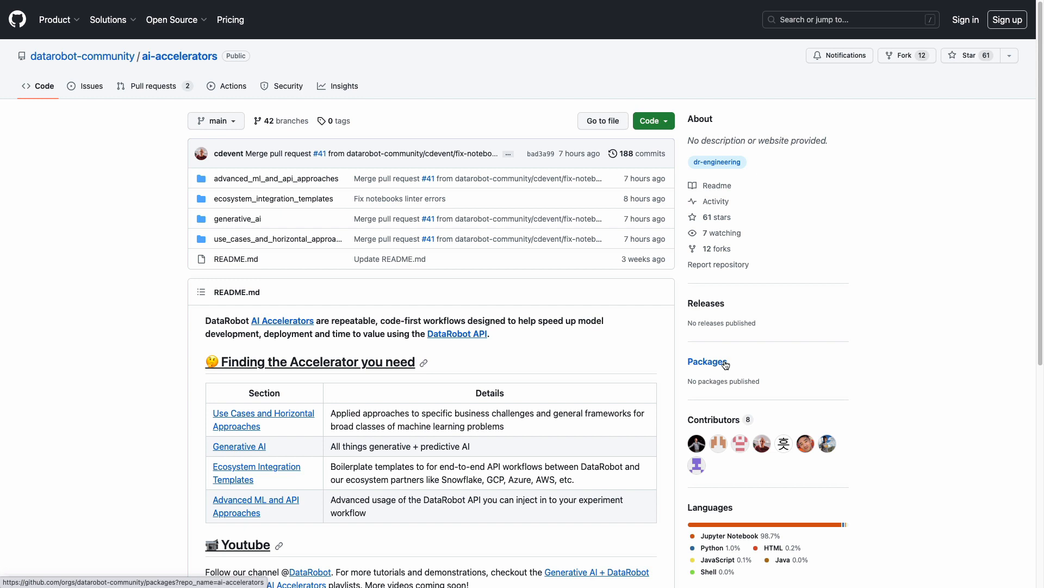
{"action": "mouse_move", "coordinate": [1041, 115]}
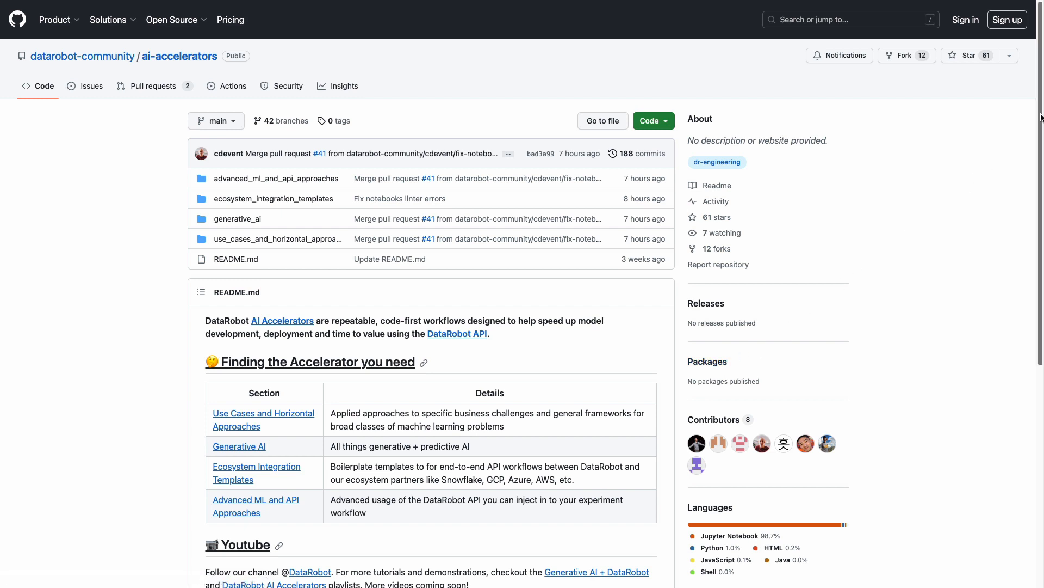
{"action": "scroll", "scroll_direction": "down", "scroll_amount": 3}
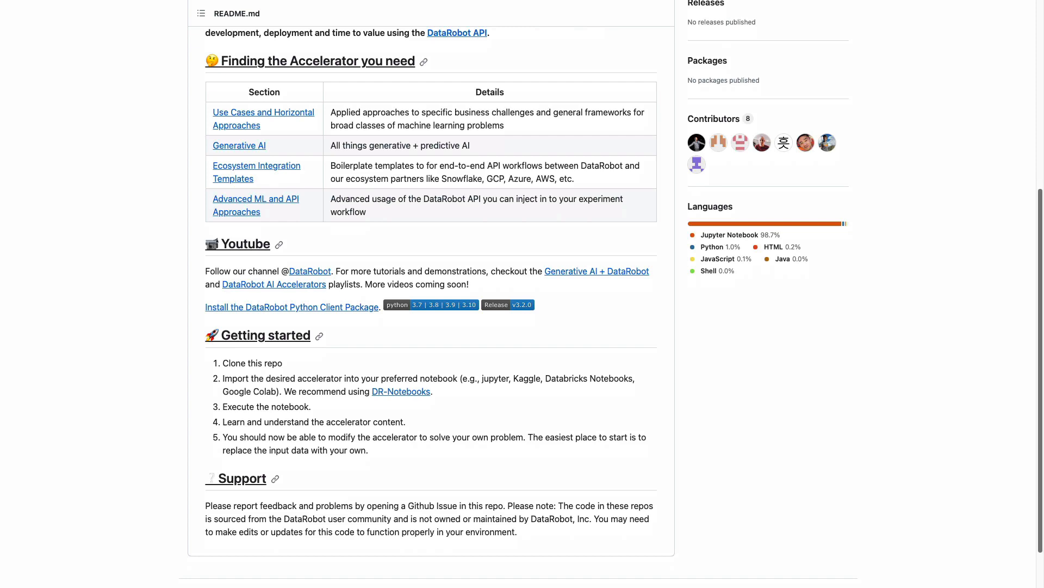
{"action": "scroll", "scroll_direction": "up", "scroll_amount": 3}
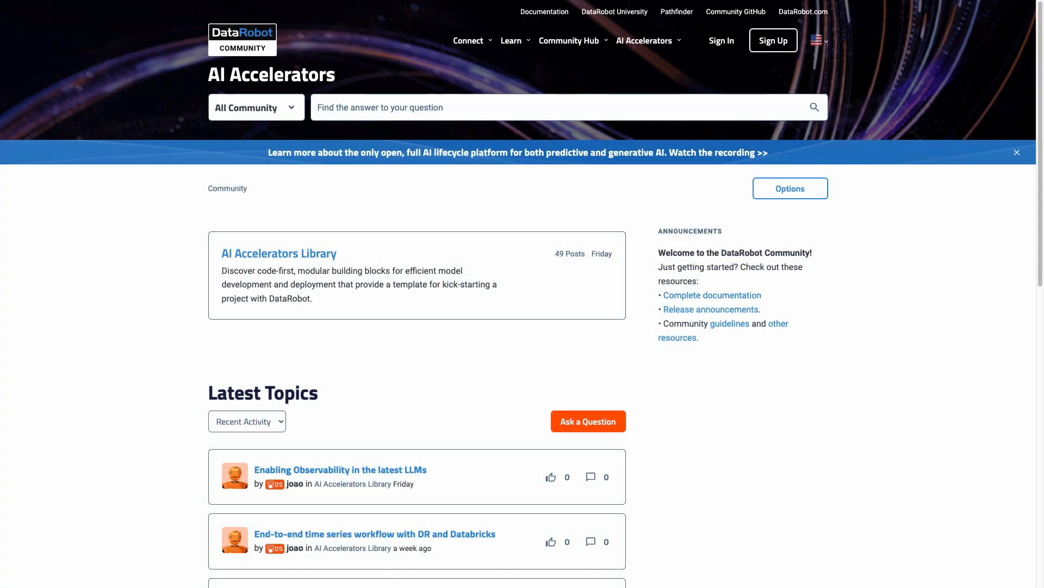
{"action": "mouse_move", "coordinate": [465, 374]}
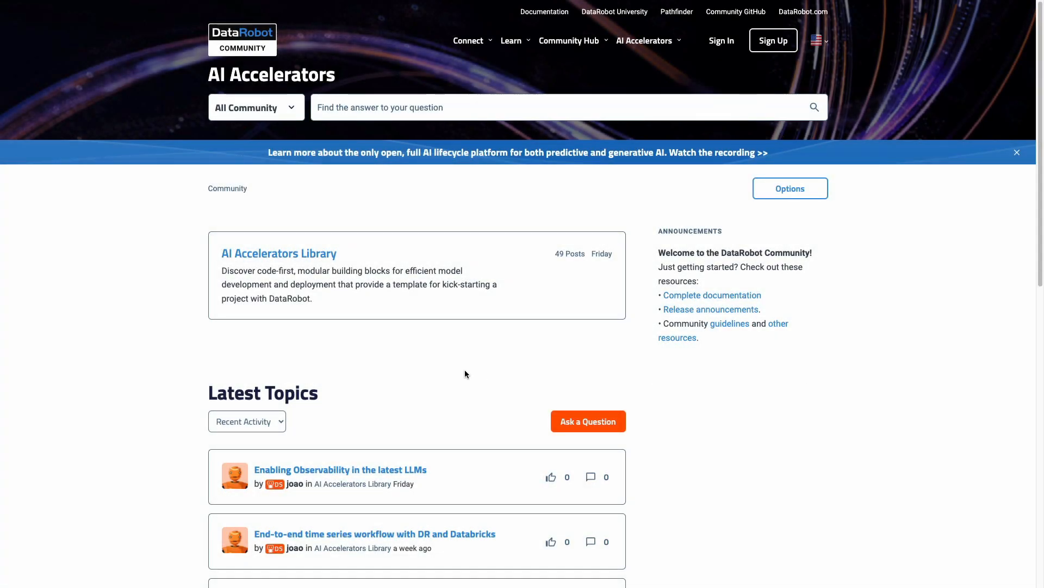
{"action": "mouse_move", "coordinate": [305, 259]}
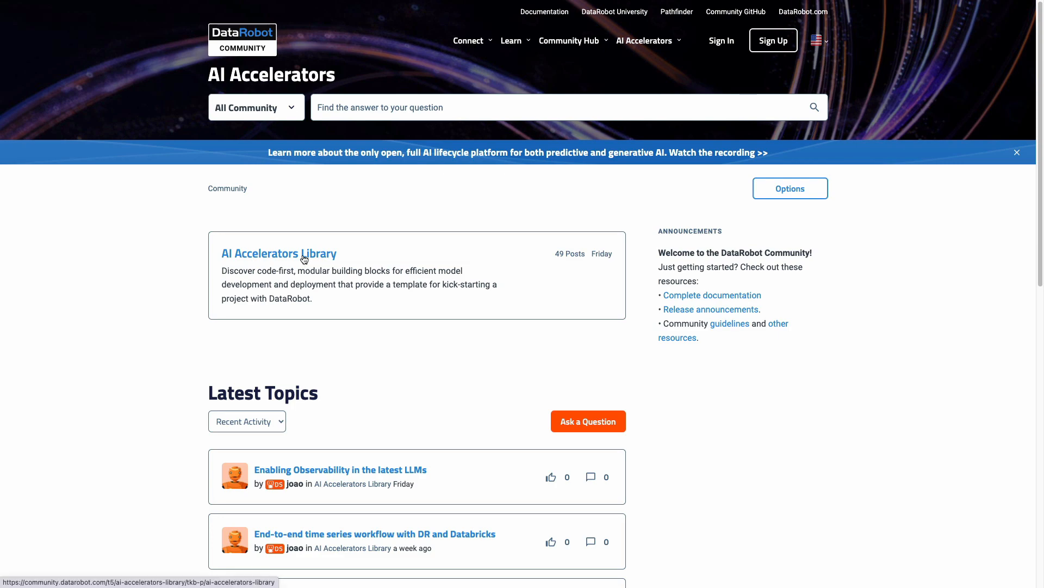
Filter the AI Accelerators Library by Generative AI, use cases, and Advanced ML and API labels
{"action": "left_click", "coordinate": [279, 254]}
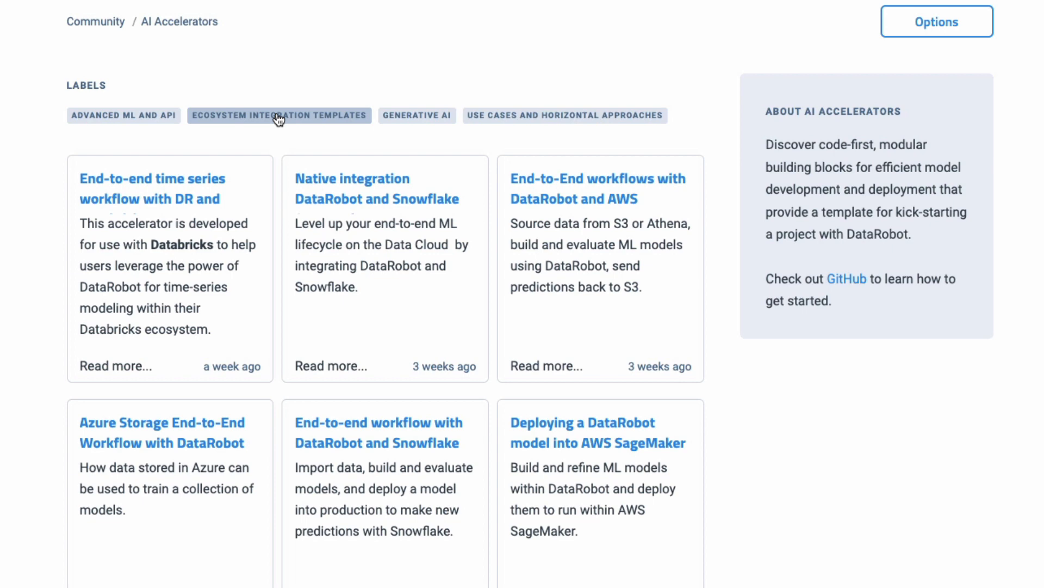
{"action": "mouse_move", "coordinate": [452, 157]}
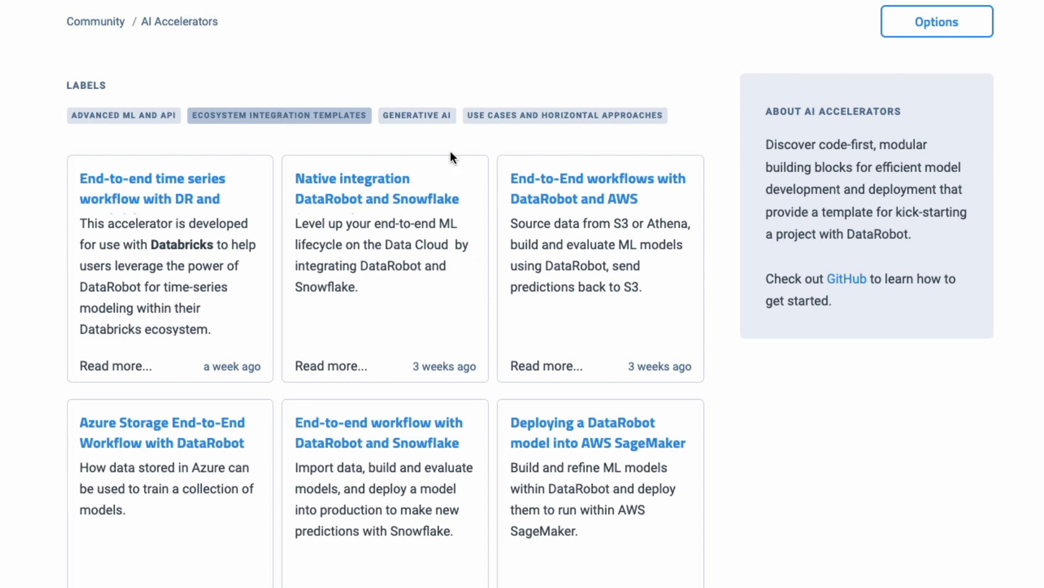
{"action": "left_click", "coordinate": [418, 115]}
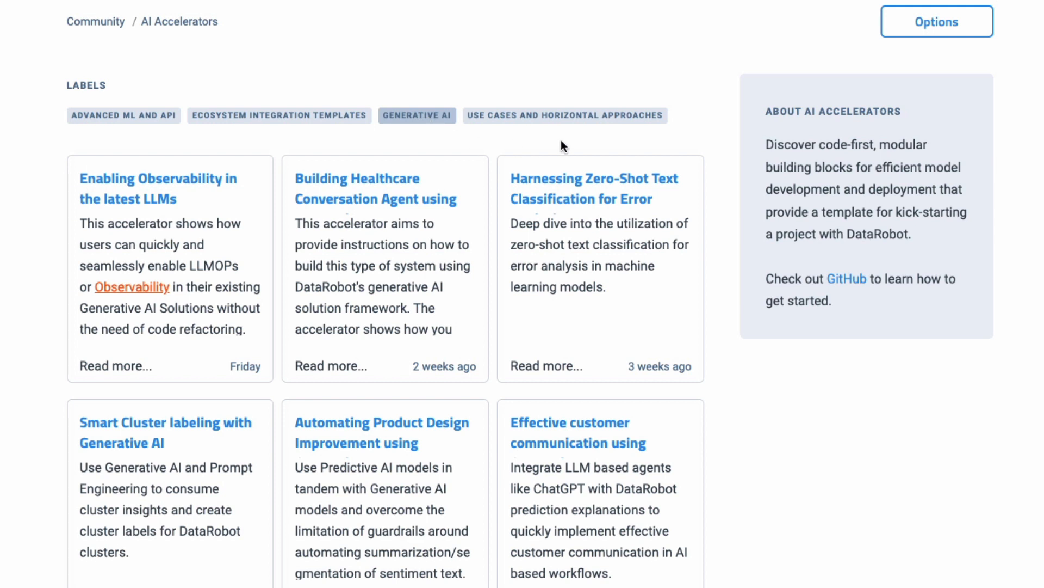
{"action": "left_click", "coordinate": [564, 115]}
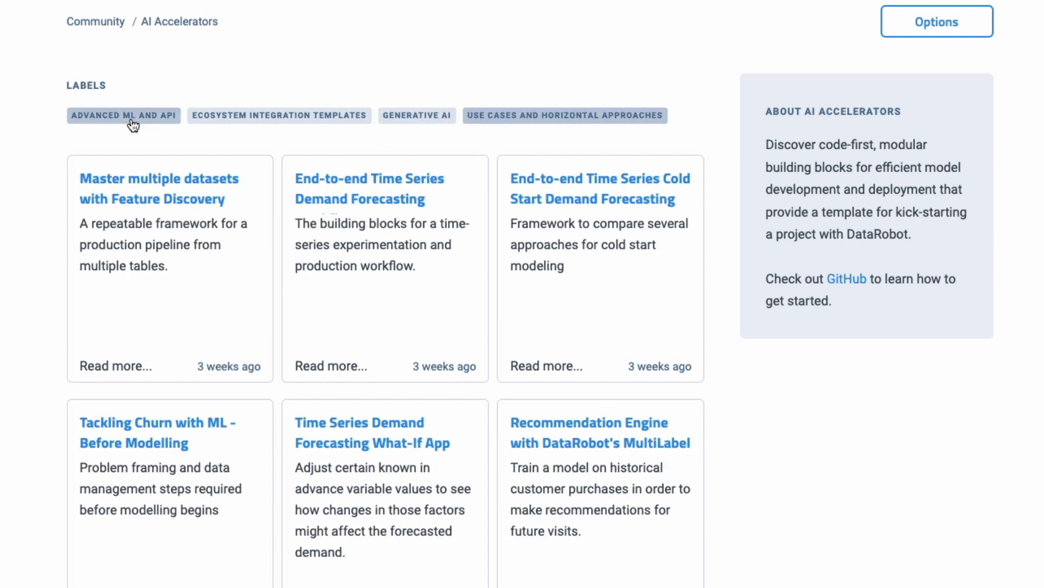
{"action": "left_click", "coordinate": [124, 115]}
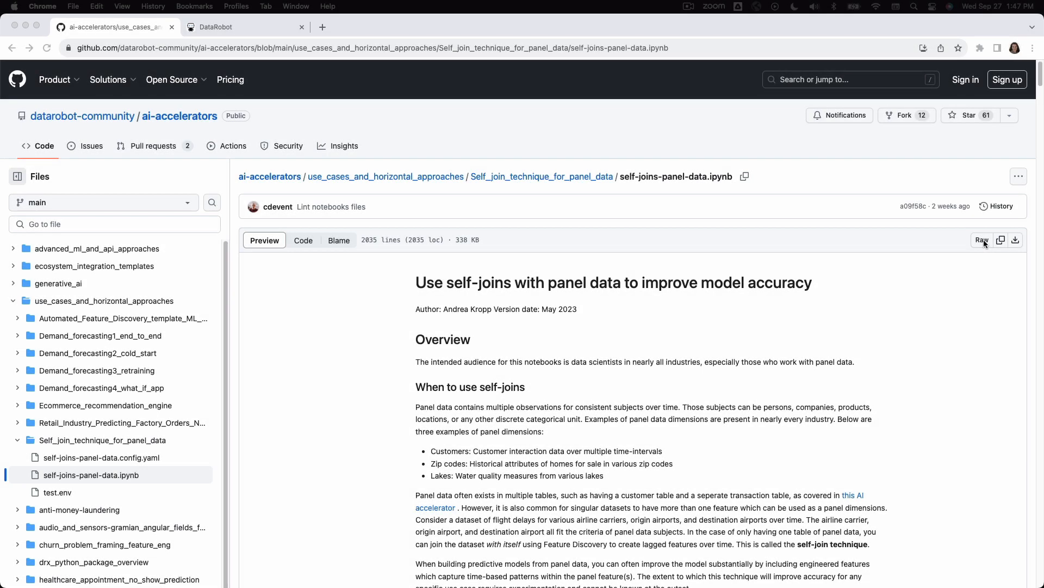
View the self-joins panel-data notebook file as raw JSON on GitHub
{"action": "left_click", "coordinate": [981, 240]}
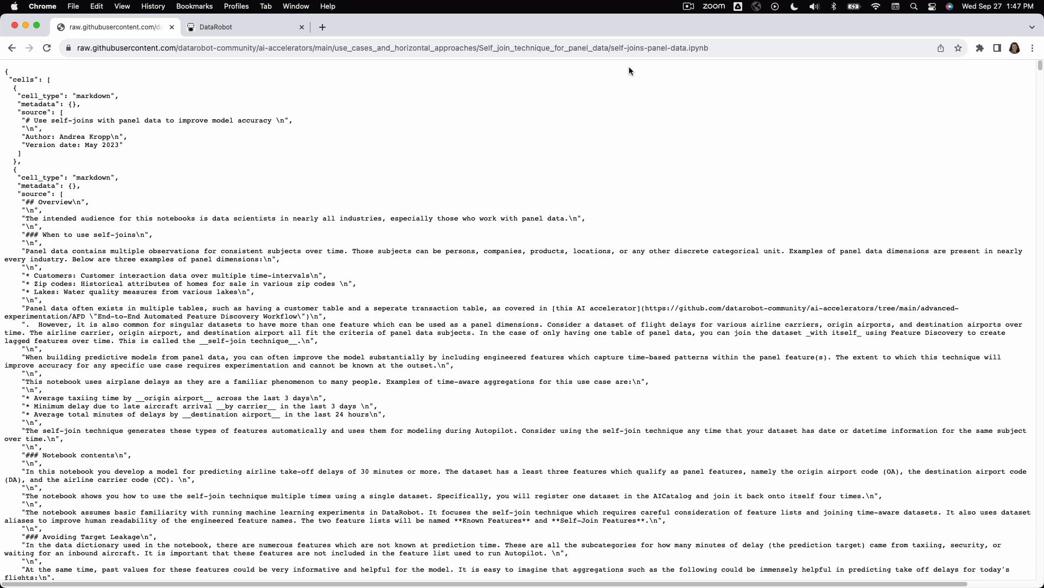
{"action": "left_click", "coordinate": [214, 28]}
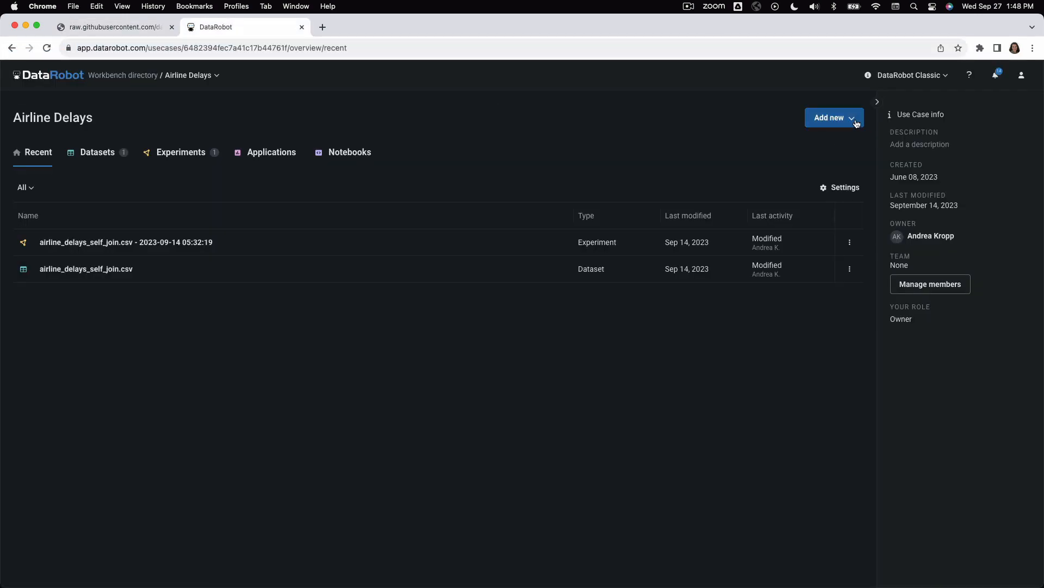
Add the self-joins-panel-data notebook to the Airline Delays use case and start its container
{"action": "left_click", "coordinate": [833, 118]}
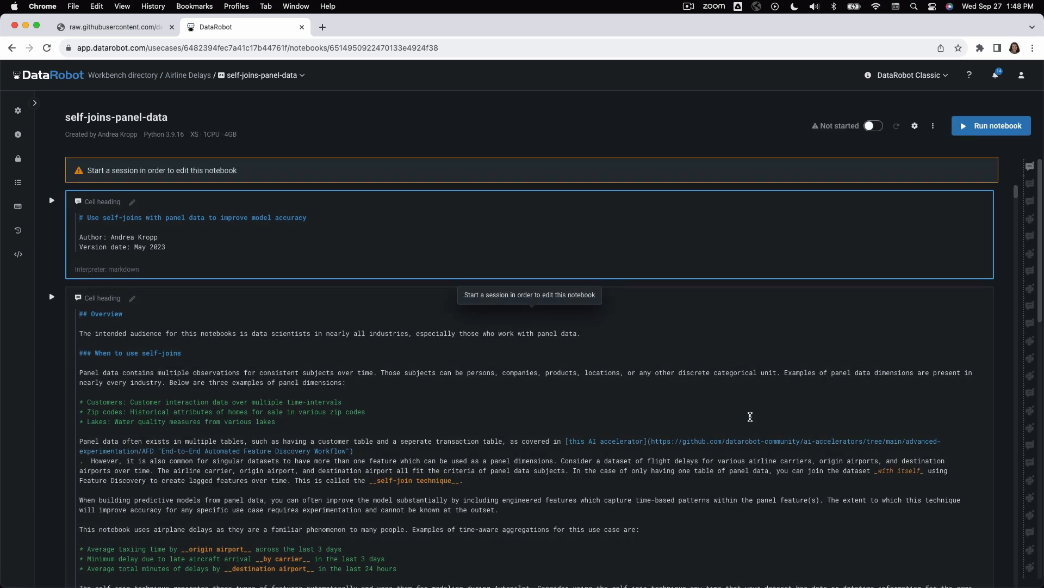
{"action": "left_click", "coordinate": [872, 126]}
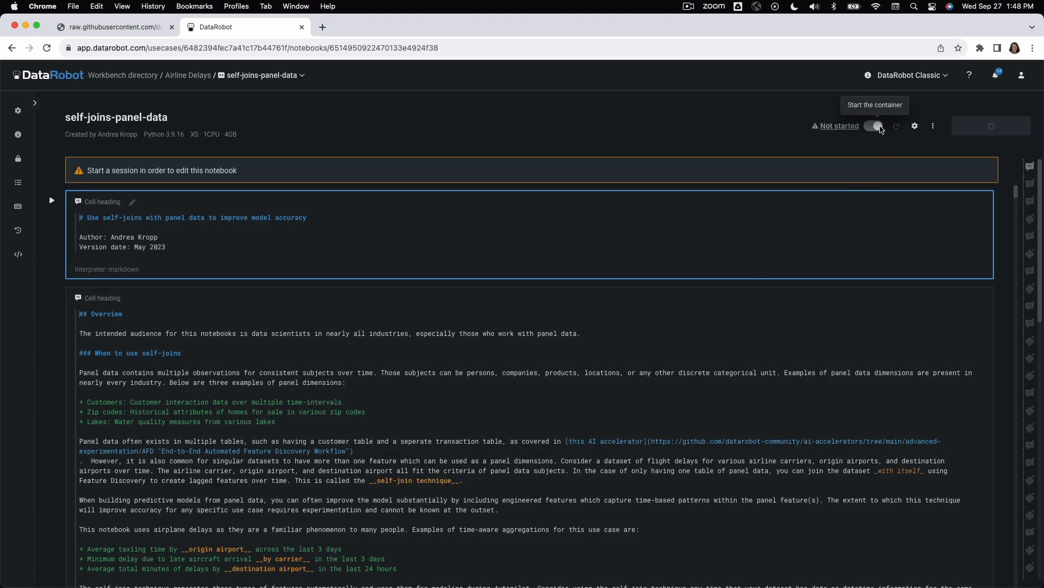
{"action": "left_click", "coordinate": [874, 126]}
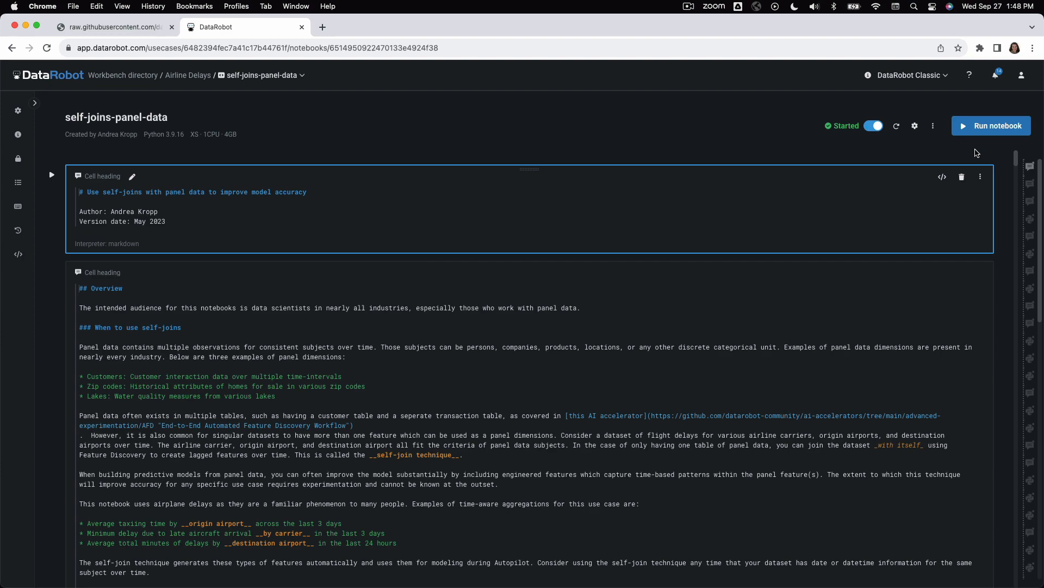
{"action": "left_click", "coordinate": [991, 125]}
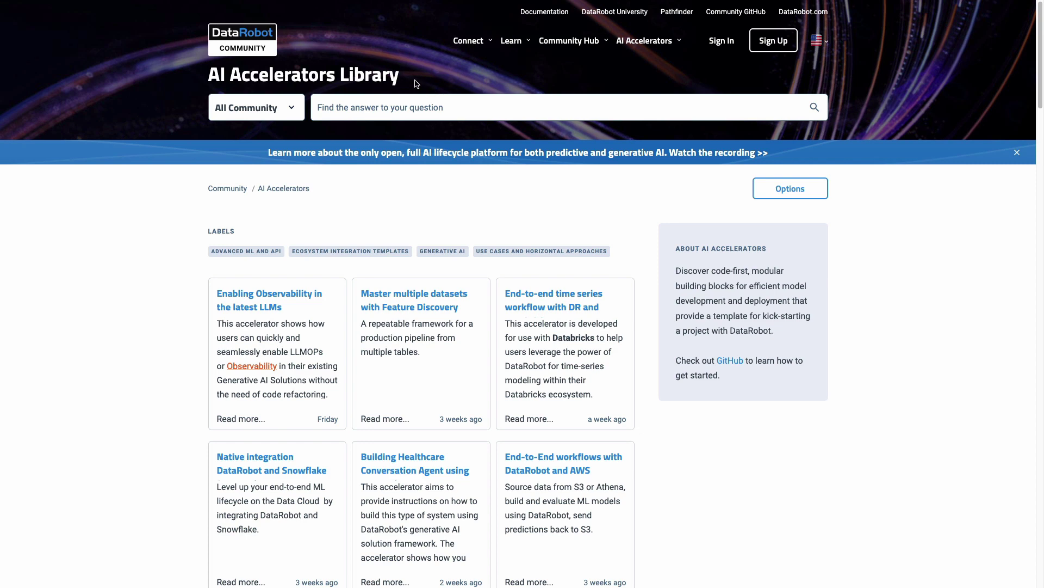
{"action": "mouse_move", "coordinate": [507, 138]}
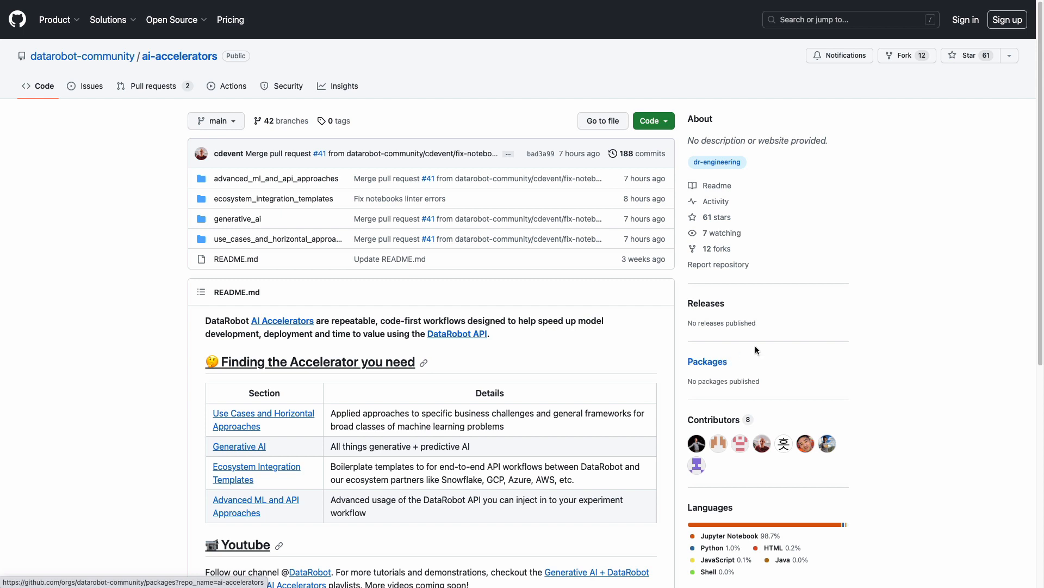
Scroll the ai-accelerators README down to the Getting started and Support sections
{"action": "scroll", "scroll_direction": "down", "scroll_amount": 3}
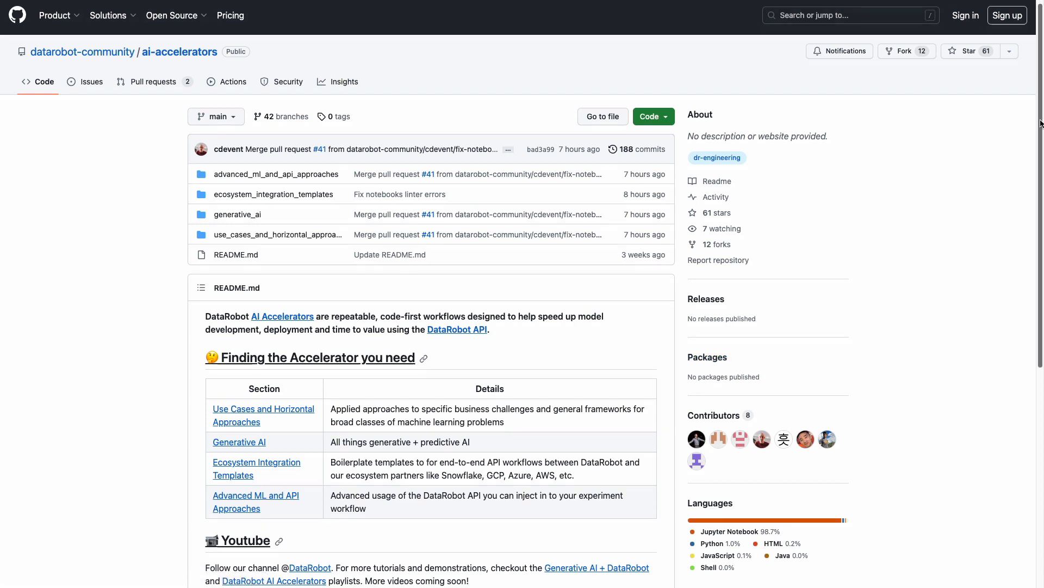
{"action": "scroll", "scroll_direction": "down", "scroll_amount": 3}
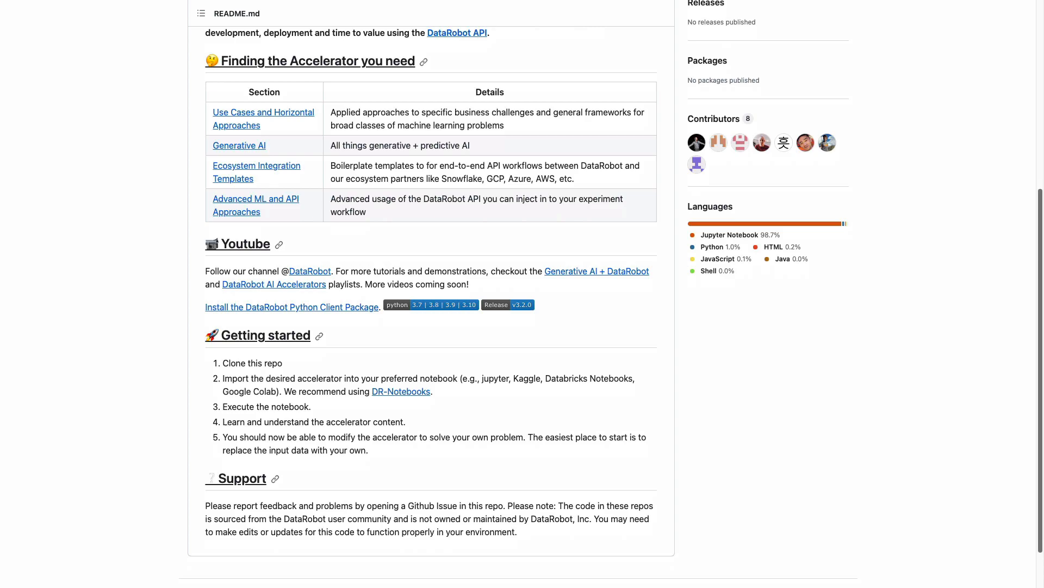